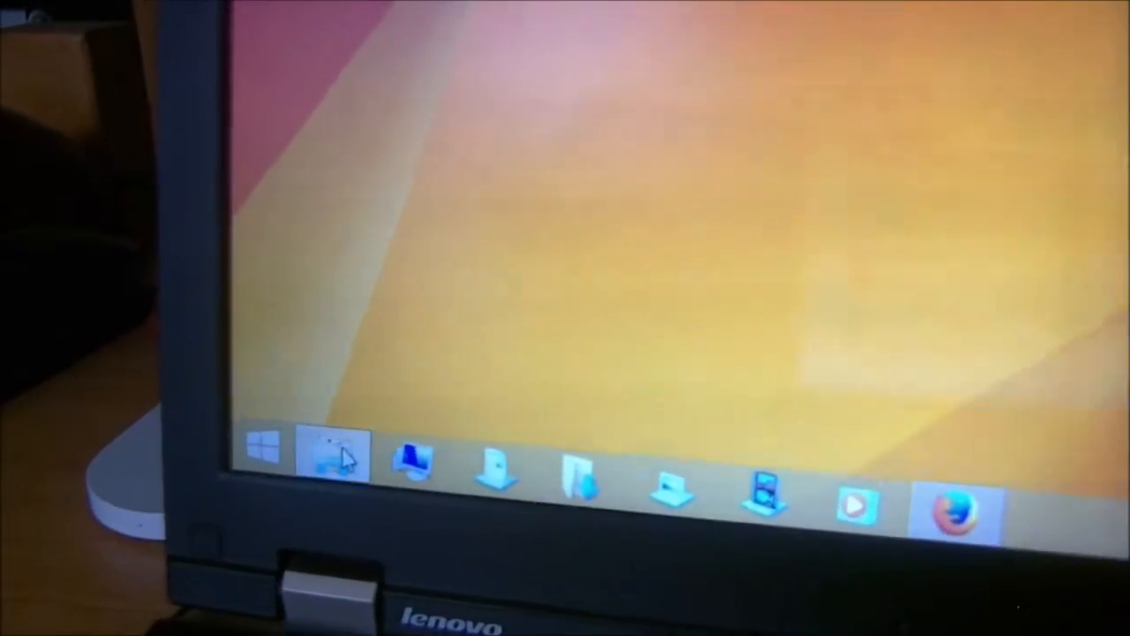
Launch File Explorer from the taskbar to show This PC's folders and drives.
left_click(334, 455)
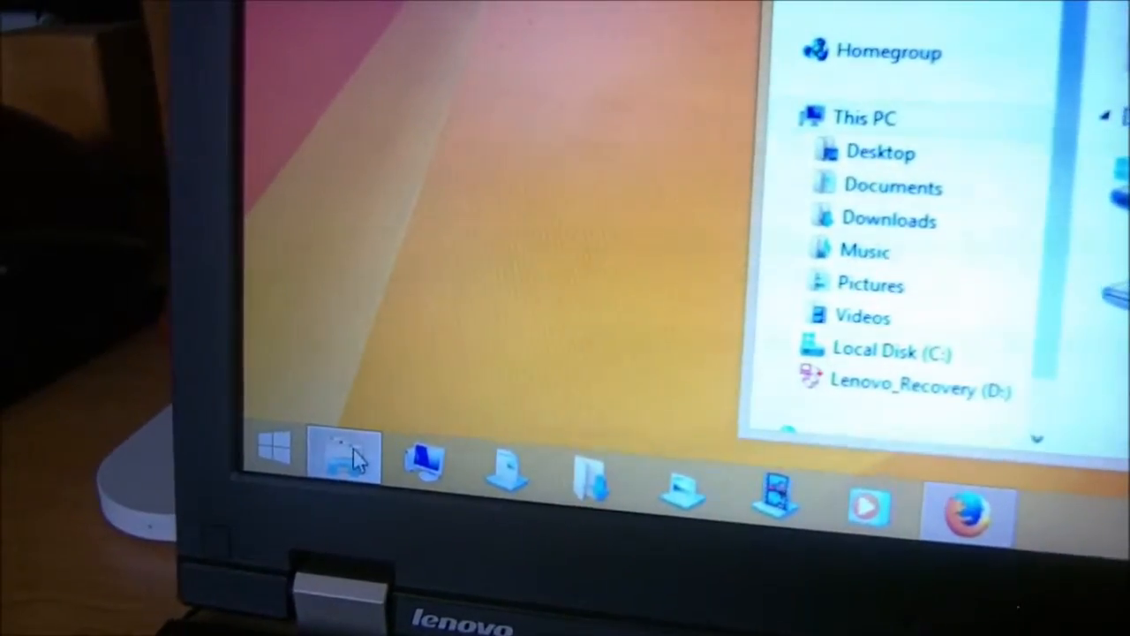